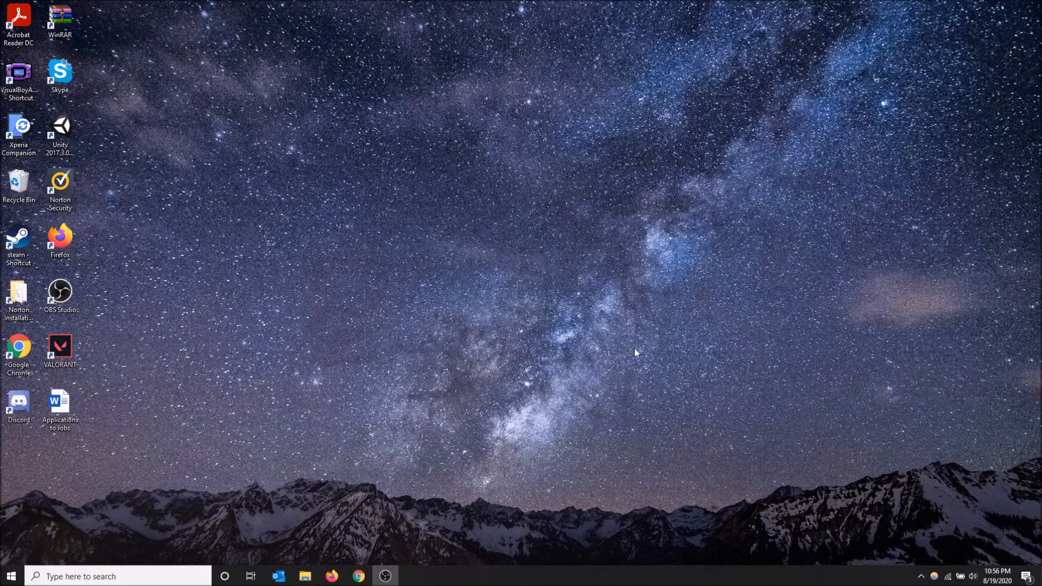
{"action": "mouse_move", "coordinate": [169, 472]}
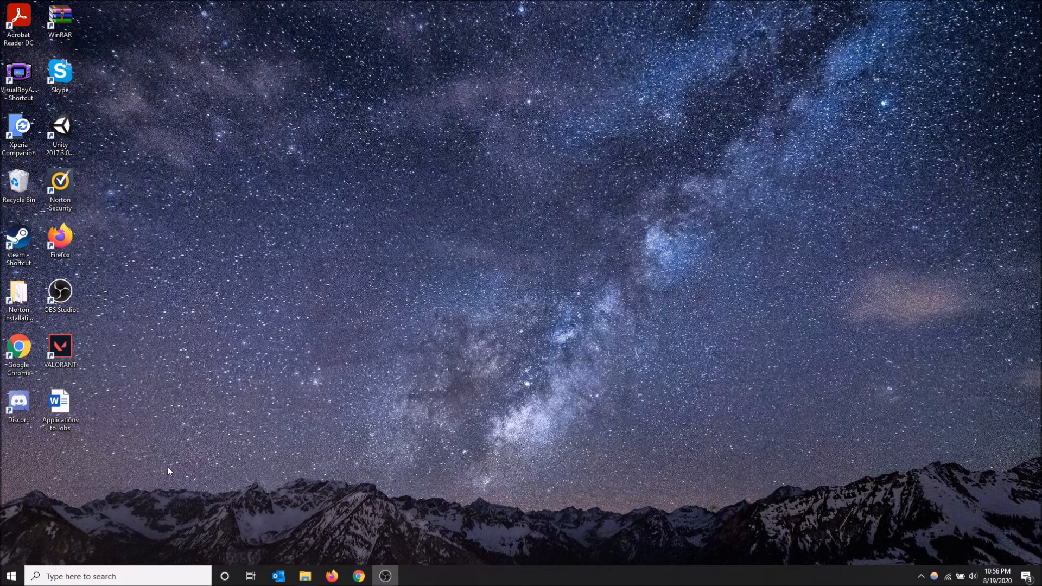
{"action": "mouse_move", "coordinate": [9, 576]}
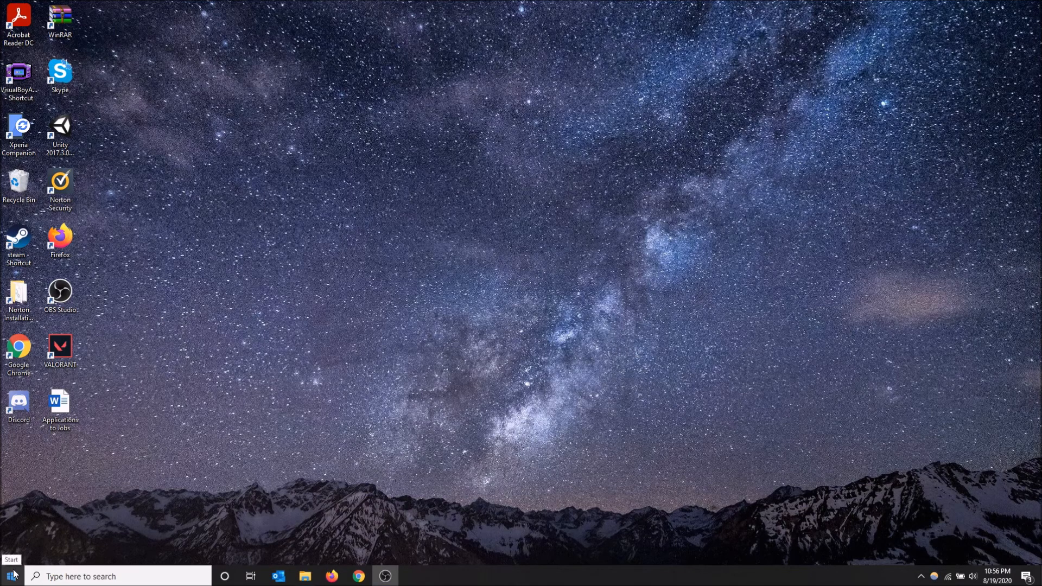
Search the Start menu for "default apps" so the Default apps setting appears as best match
{"action": "left_click", "coordinate": [9, 576]}
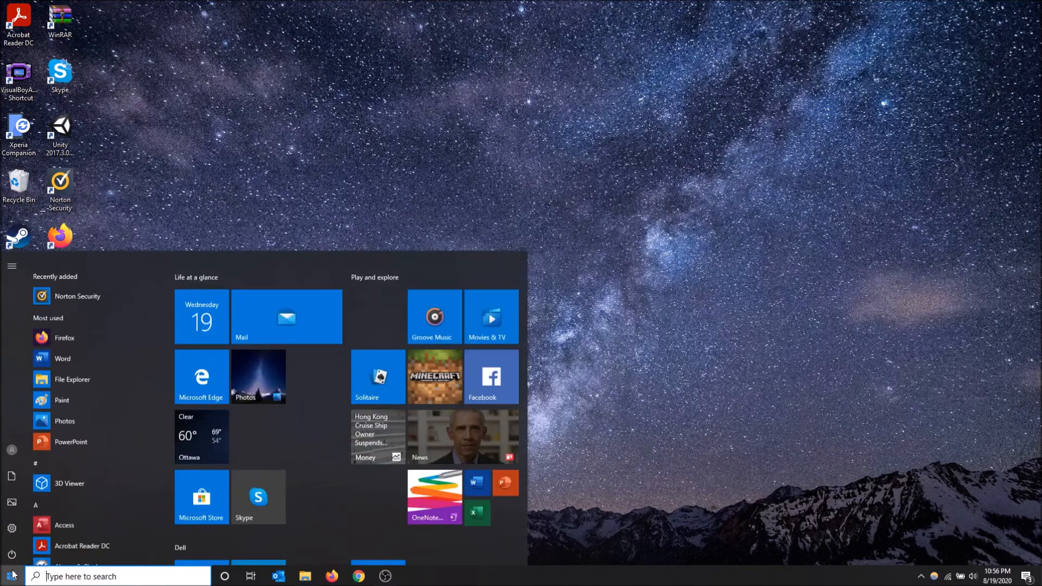
{"action": "type", "text": "default apps"}
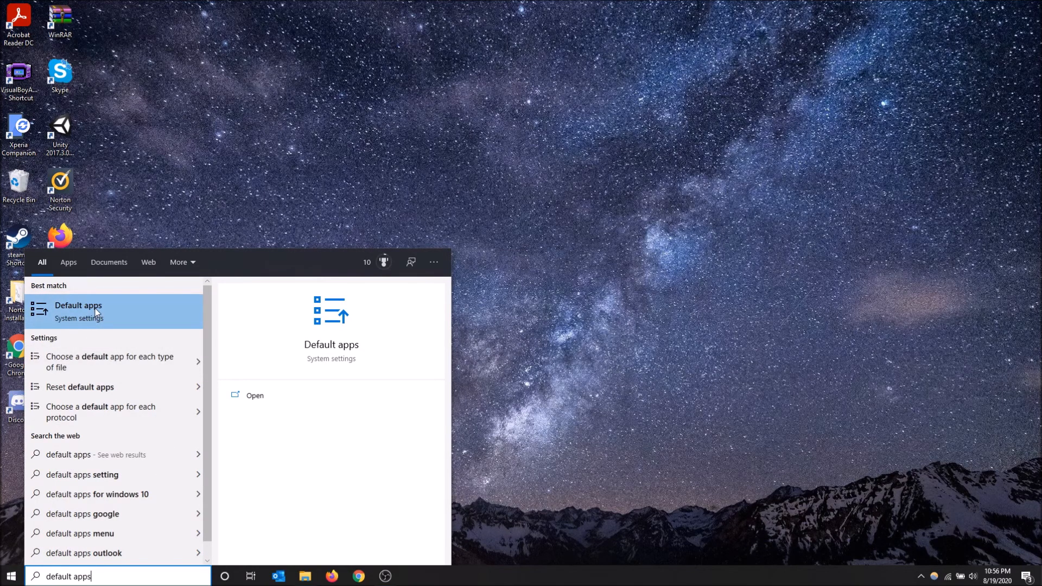
Open the Default apps page from the search result and bring the Web browser entry into view
{"action": "left_click", "coordinate": [78, 309]}
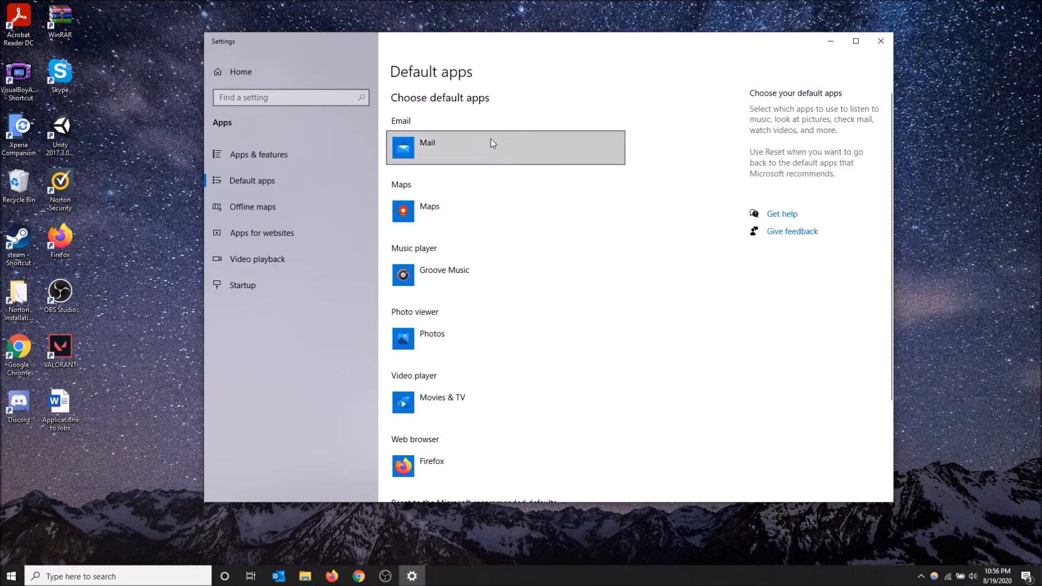
{"action": "mouse_move", "coordinate": [462, 458]}
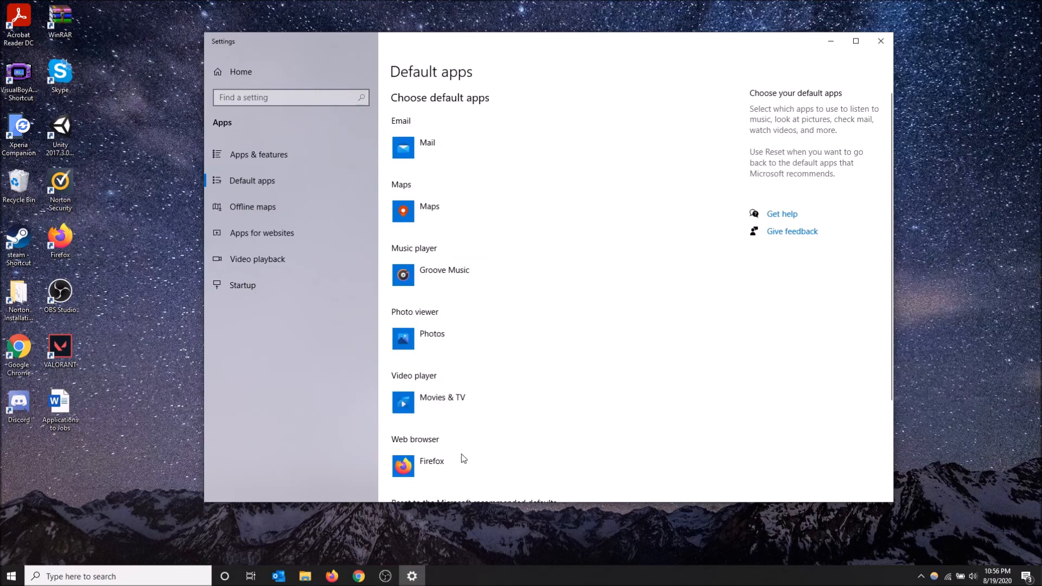
{"action": "scroll", "scroll_direction": "down", "scroll_amount": 3}
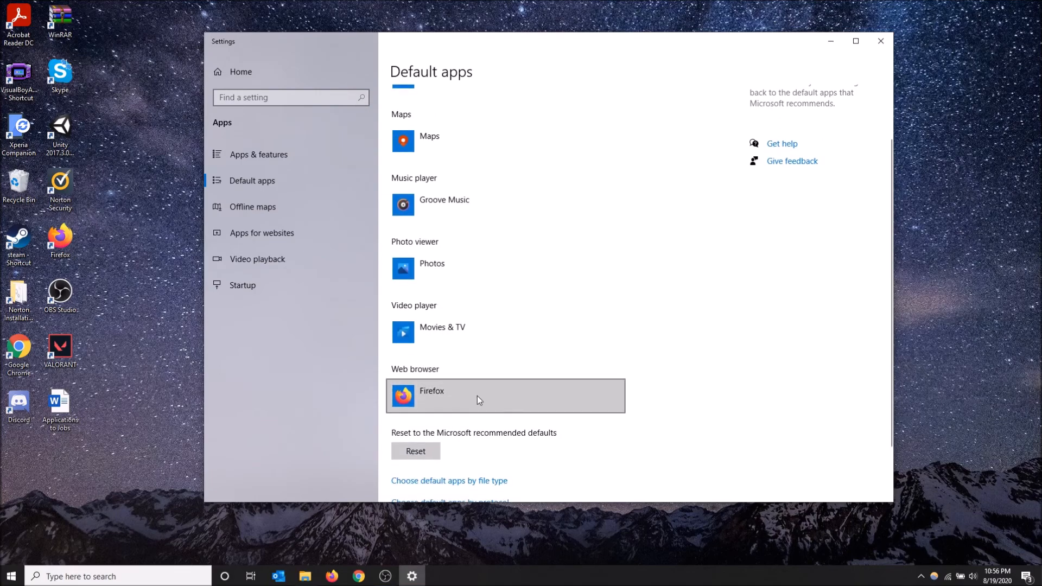
{"action": "left_click", "coordinate": [506, 395]}
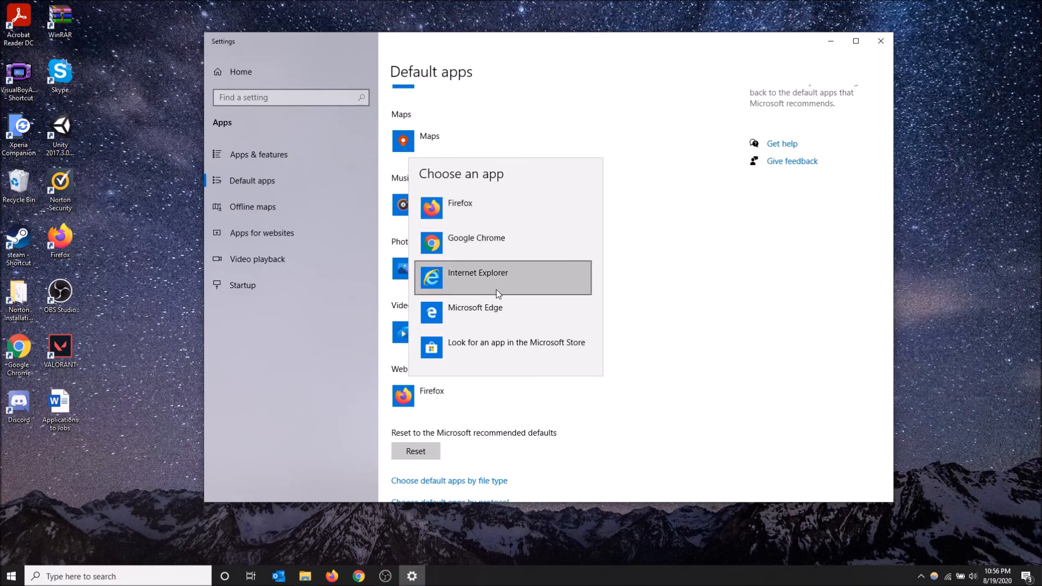
{"action": "mouse_move", "coordinate": [501, 241]}
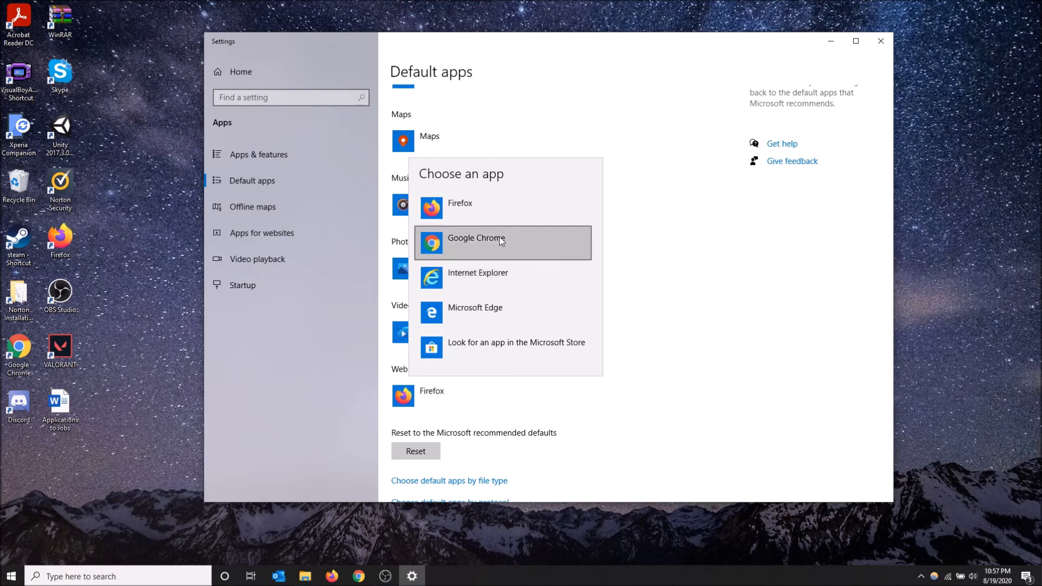
{"action": "mouse_move", "coordinate": [501, 241]}
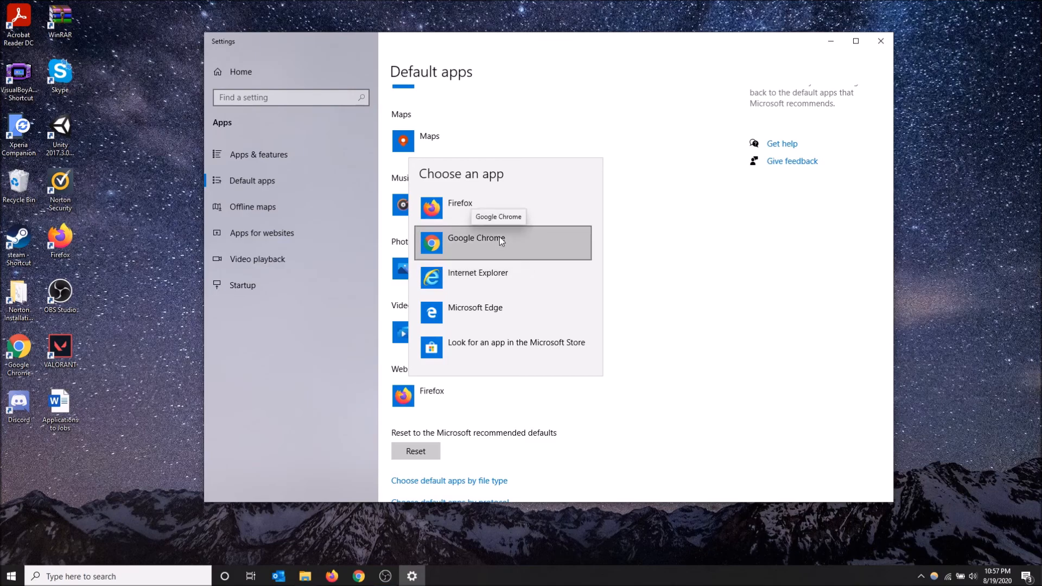
{"action": "mouse_move", "coordinate": [515, 208]}
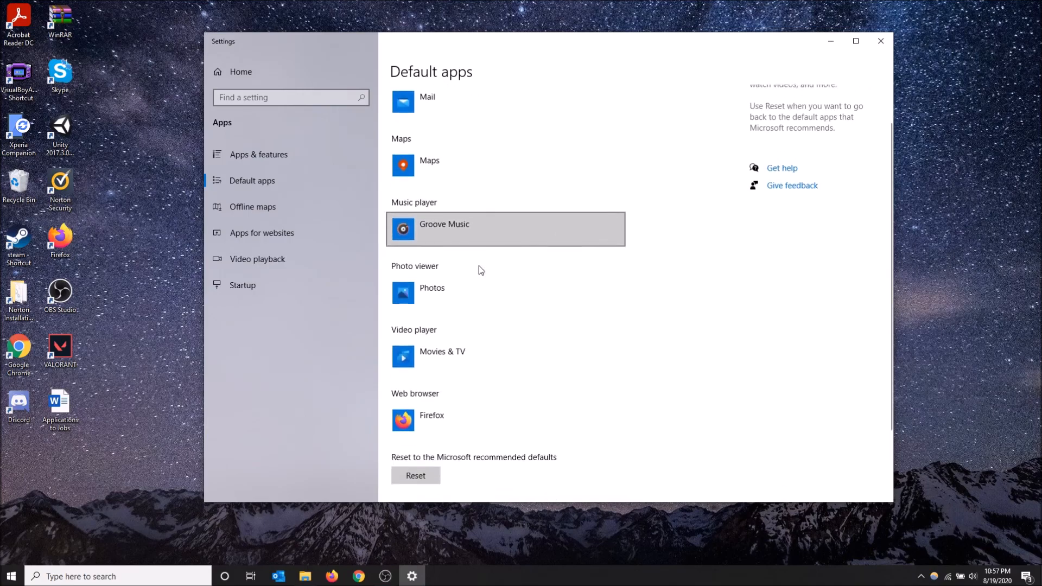
Close the Settings window, returning to the desktop with Firefox still the default browser
{"action": "scroll", "scroll_direction": "down", "scroll_amount": 3}
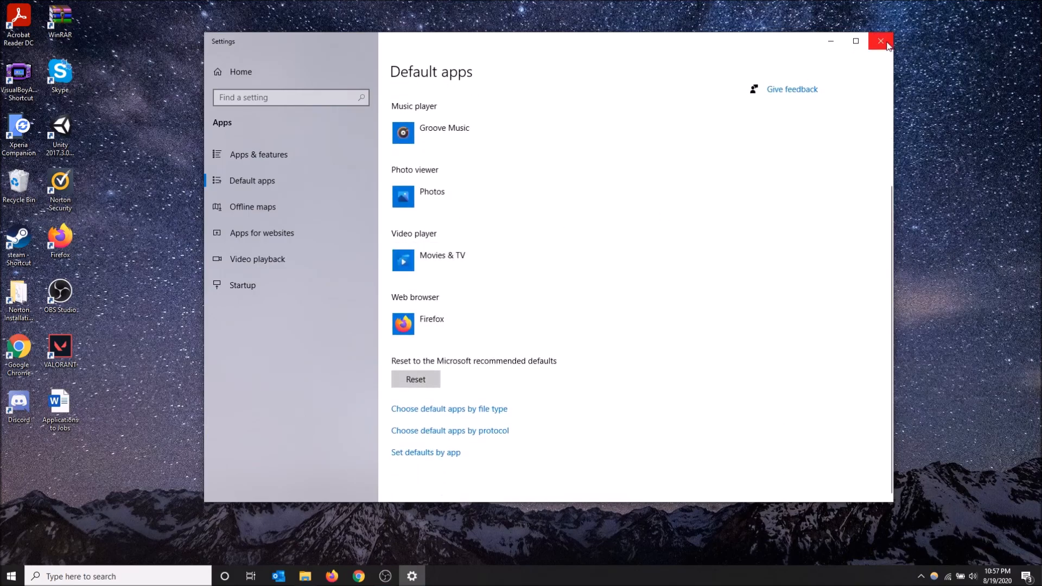
{"action": "left_click", "coordinate": [882, 41]}
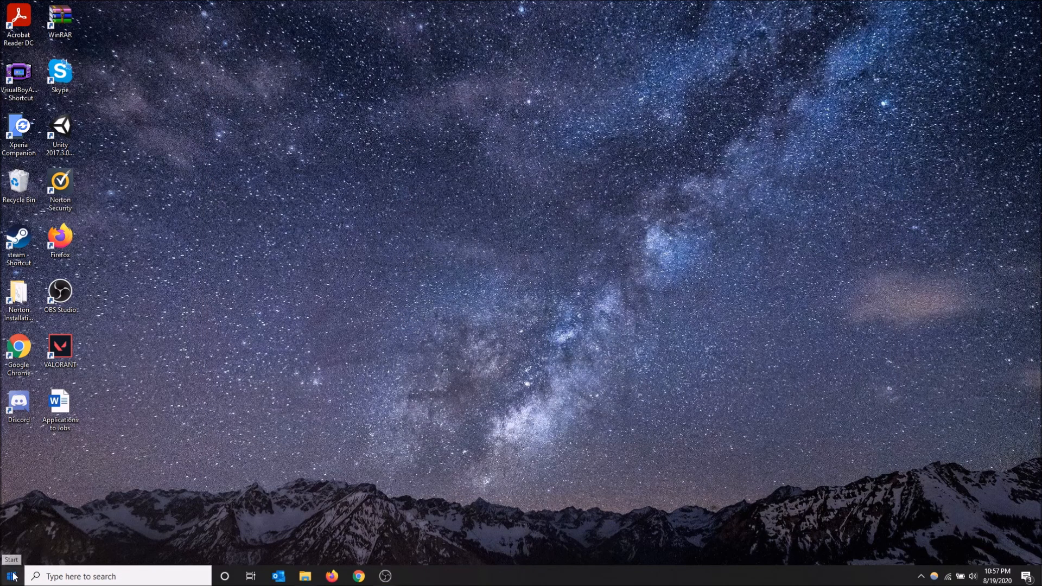
Reopen Windows Settings from the Start menu gear to its home page of categories
{"action": "left_click", "coordinate": [11, 575]}
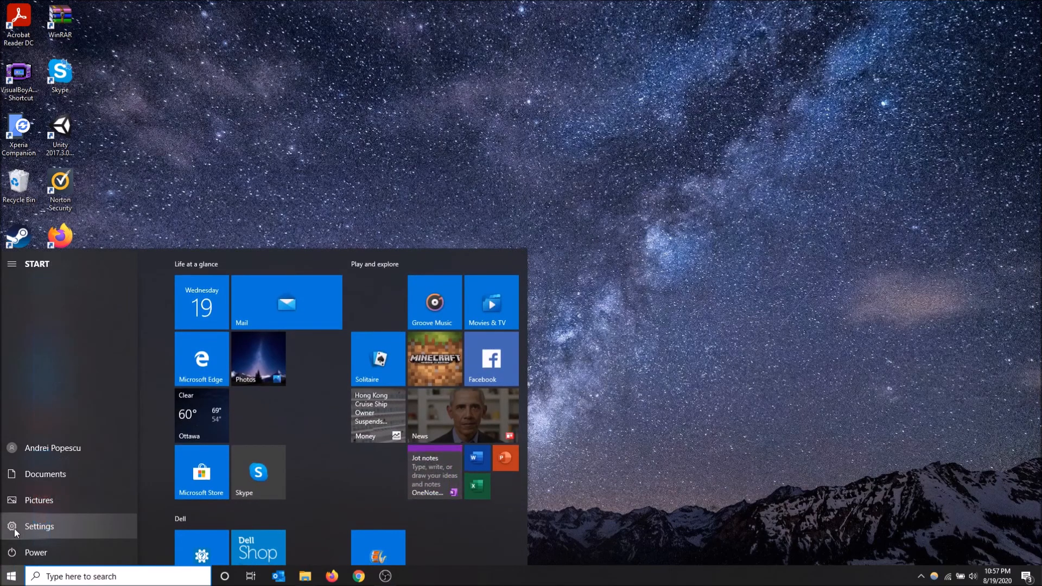
{"action": "left_click", "coordinate": [39, 527]}
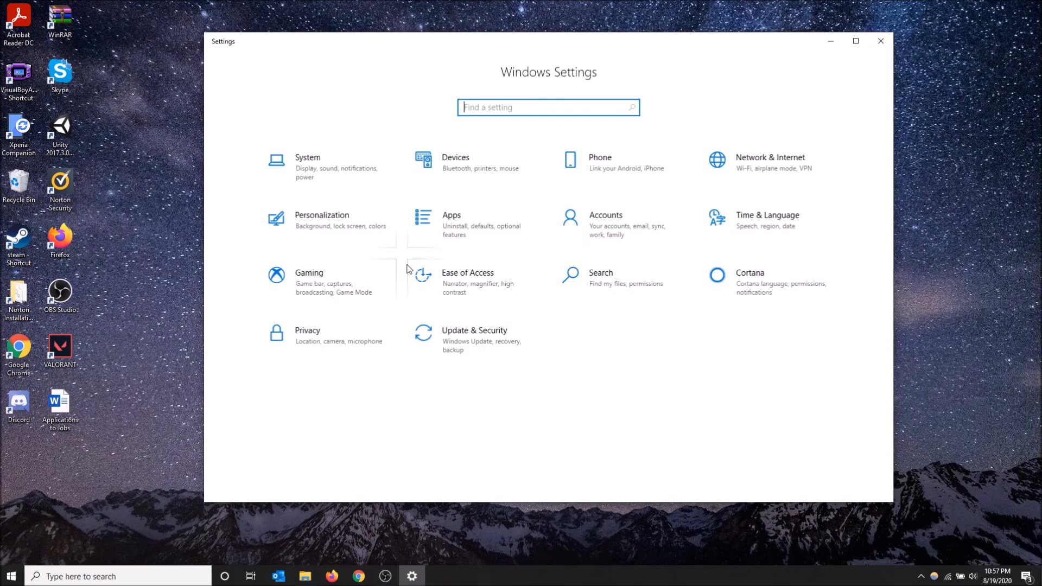
{"action": "mouse_move", "coordinate": [451, 224]}
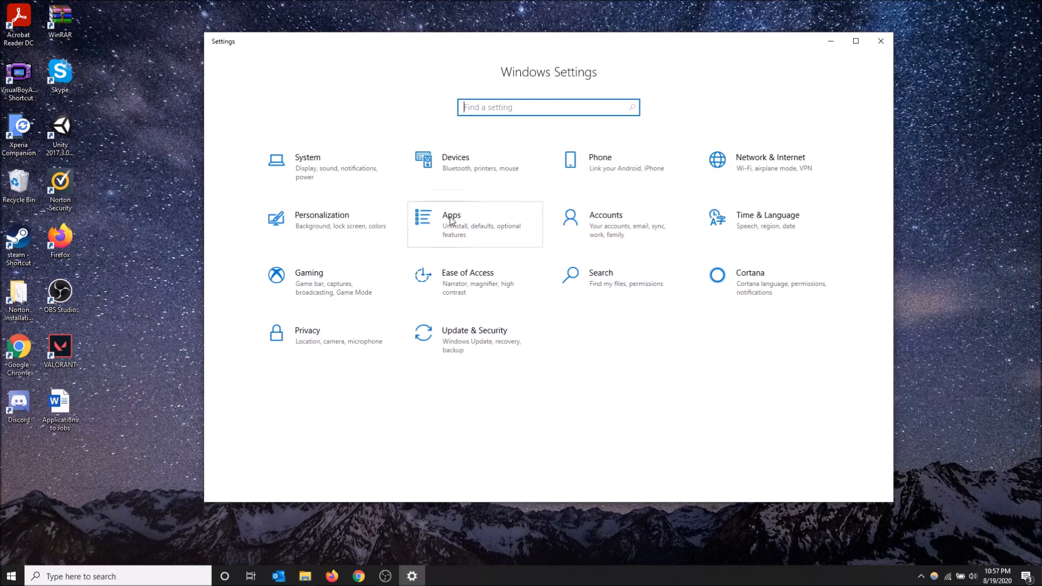
Navigate Apps > Default apps to reach the page listing Firefox as the web browser
{"action": "left_click", "coordinate": [452, 224]}
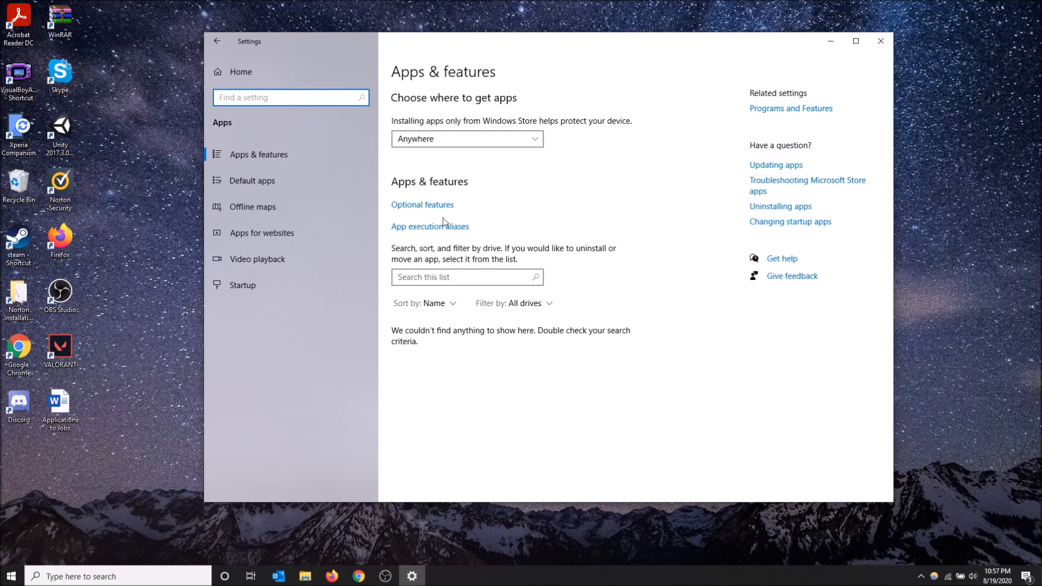
{"action": "mouse_move", "coordinate": [562, 435]}
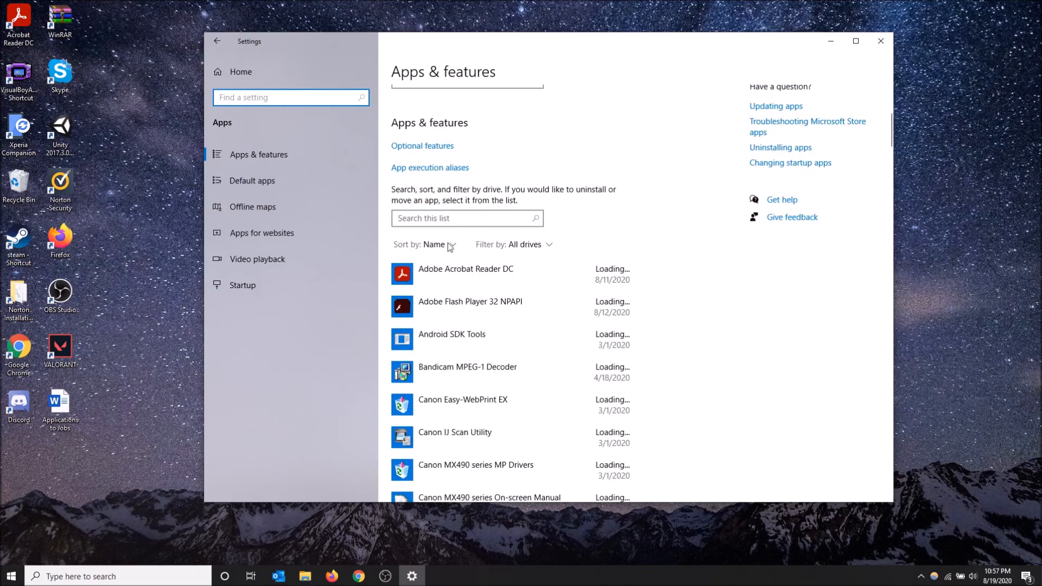
{"action": "mouse_move", "coordinate": [265, 184]}
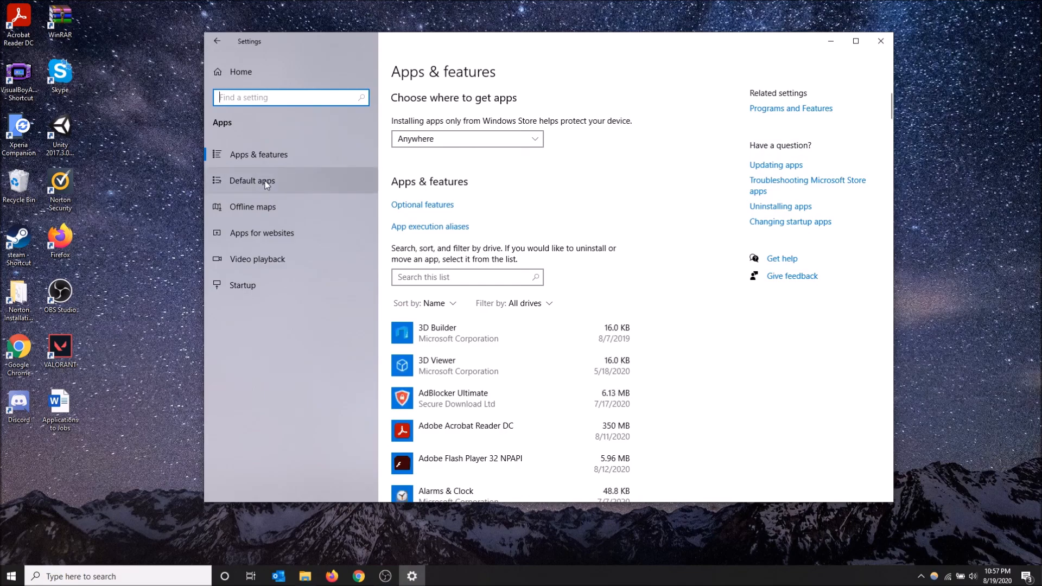
{"action": "left_click", "coordinate": [252, 180]}
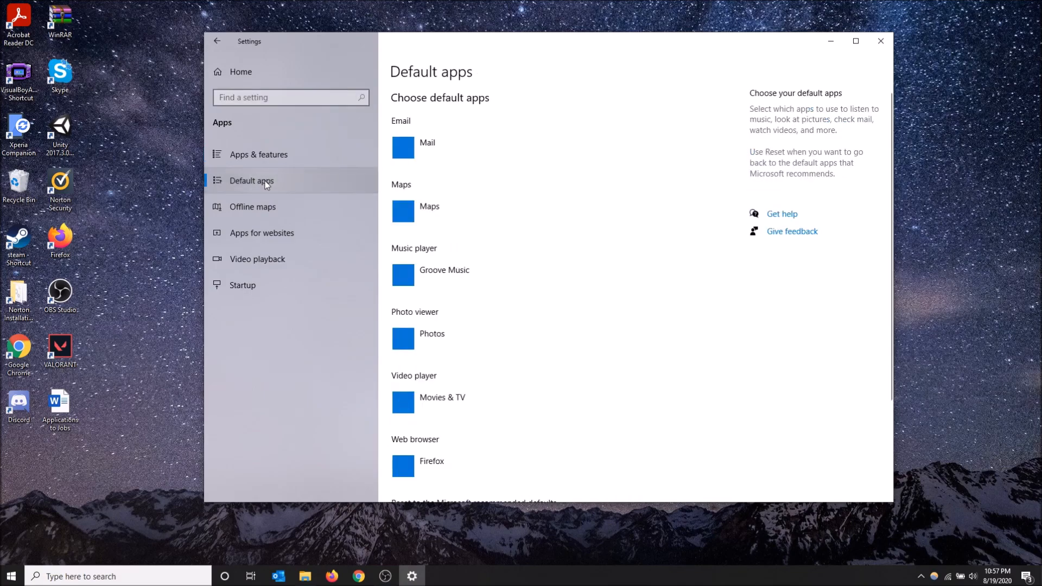
{"action": "scroll", "scroll_direction": "down", "scroll_amount": 3}
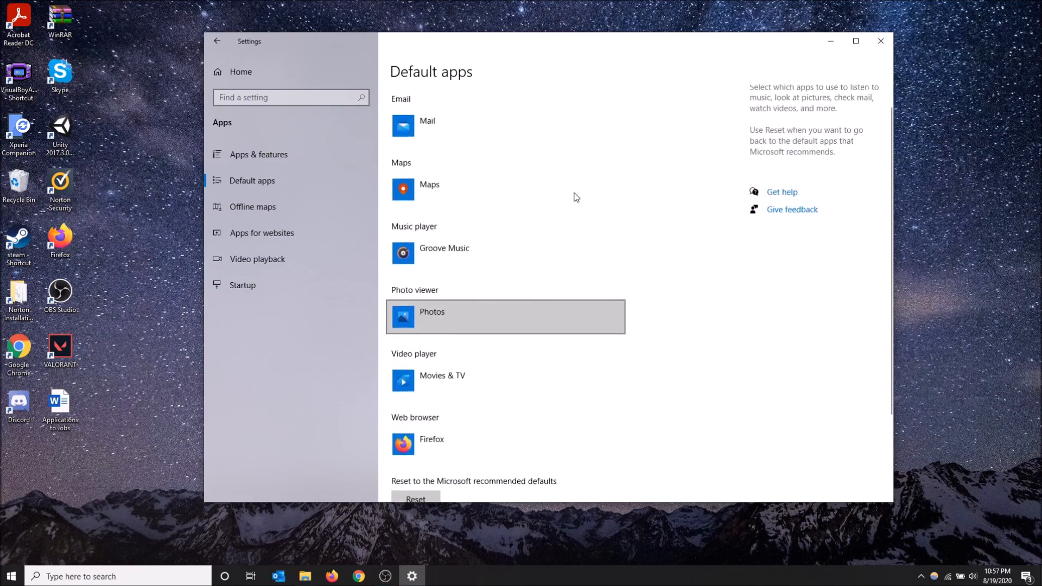